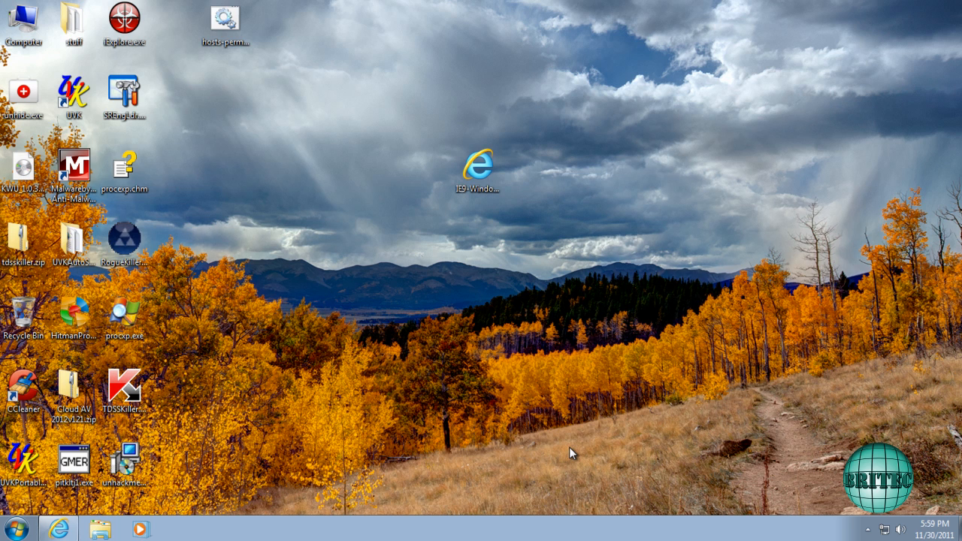
mouse_move(193, 472)
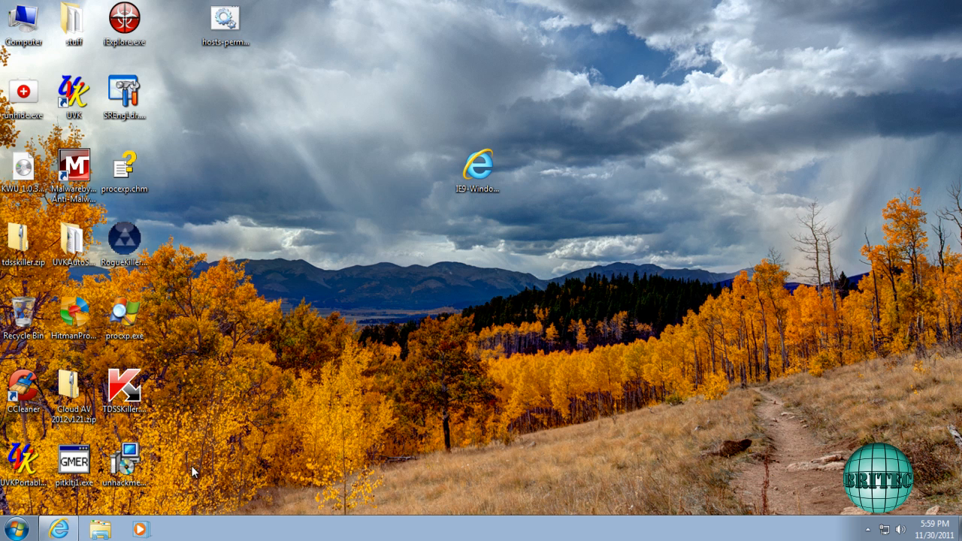
mouse_move(605, 363)
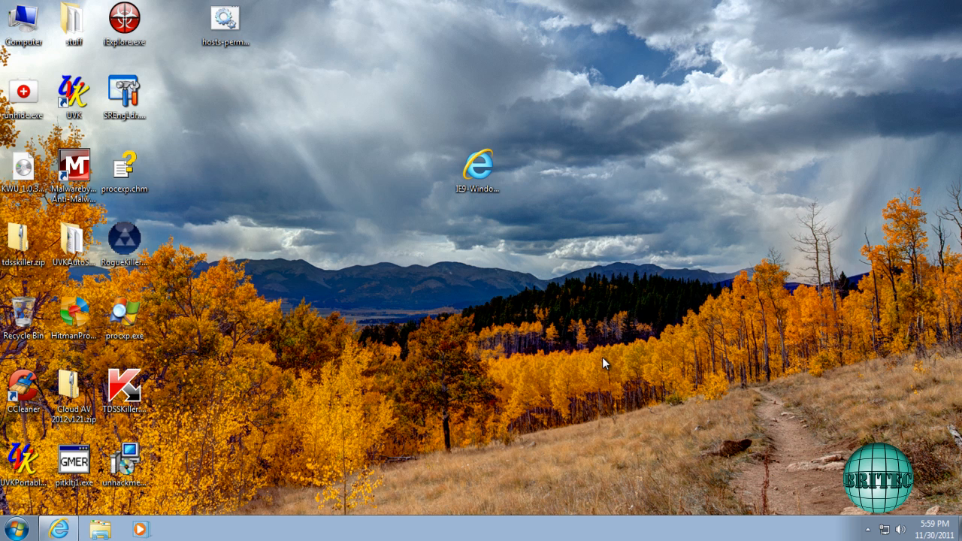
mouse_move(57, 530)
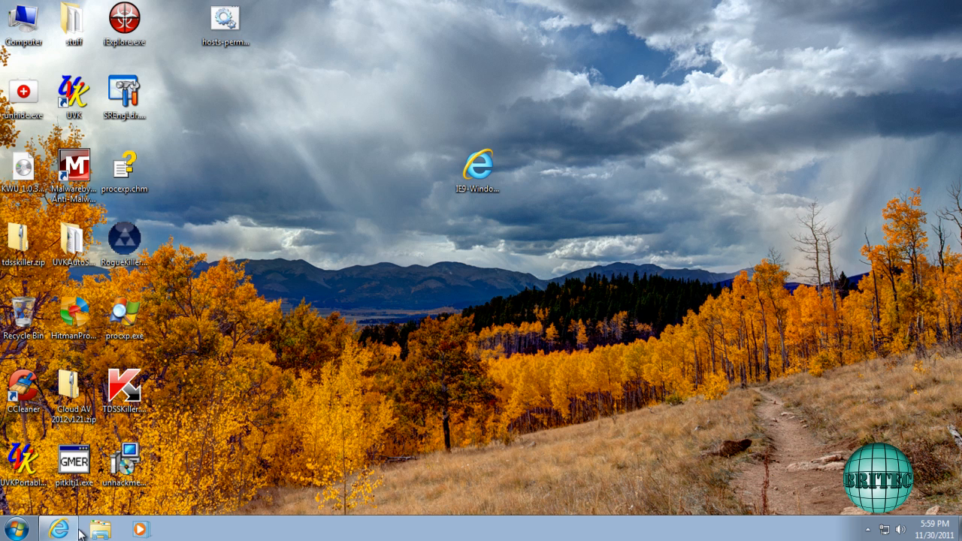
- Open the Internet Explorer 9 download page and choose Windows 7 32-bit for English
click(51, 524)
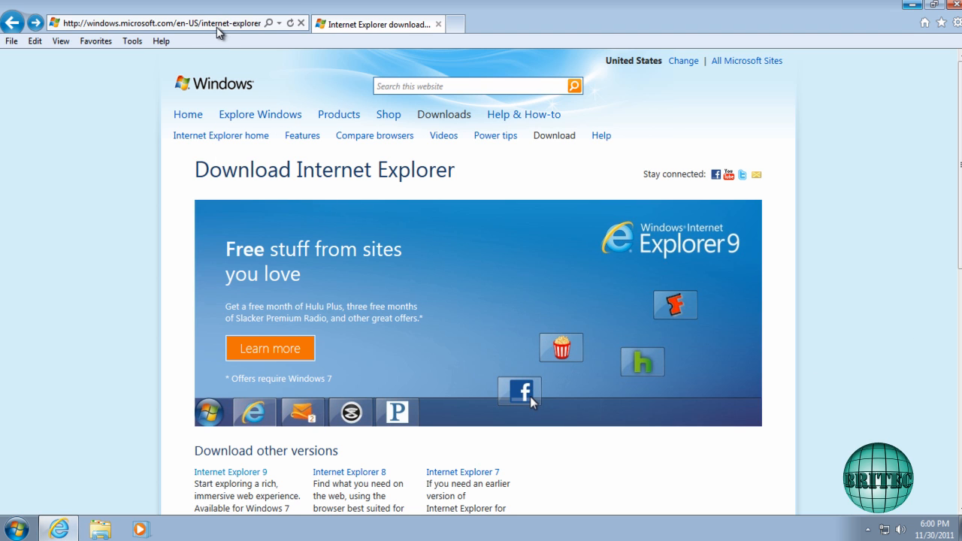
mouse_move(603, 391)
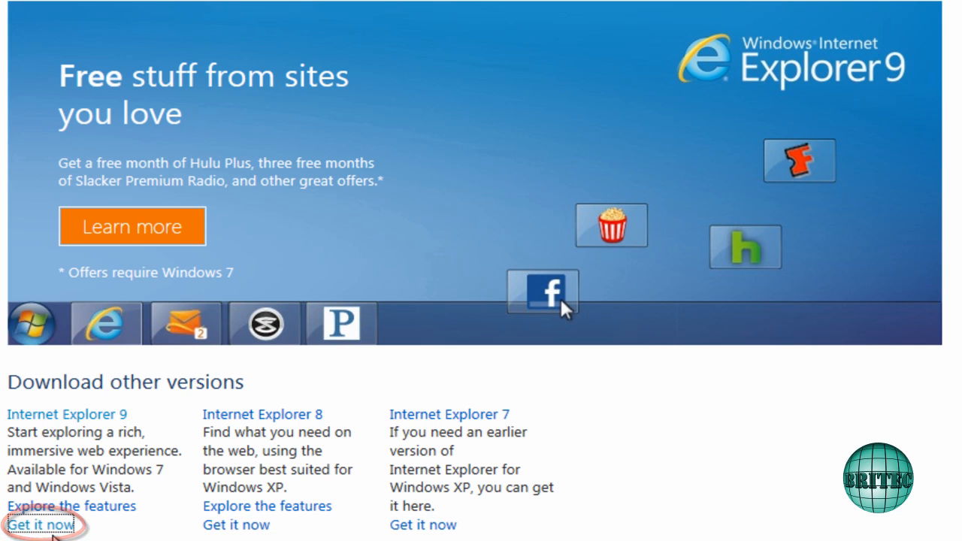
click(45, 526)
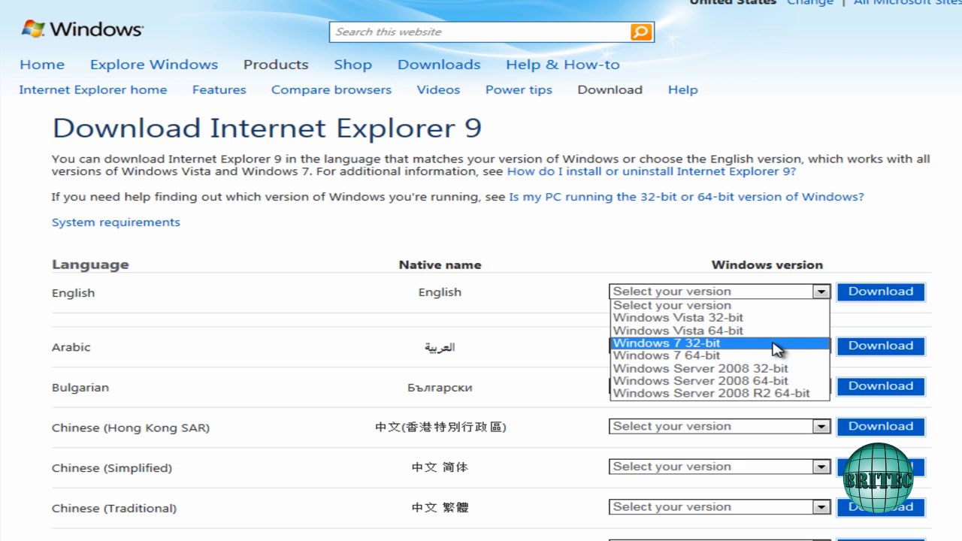
click(664, 343)
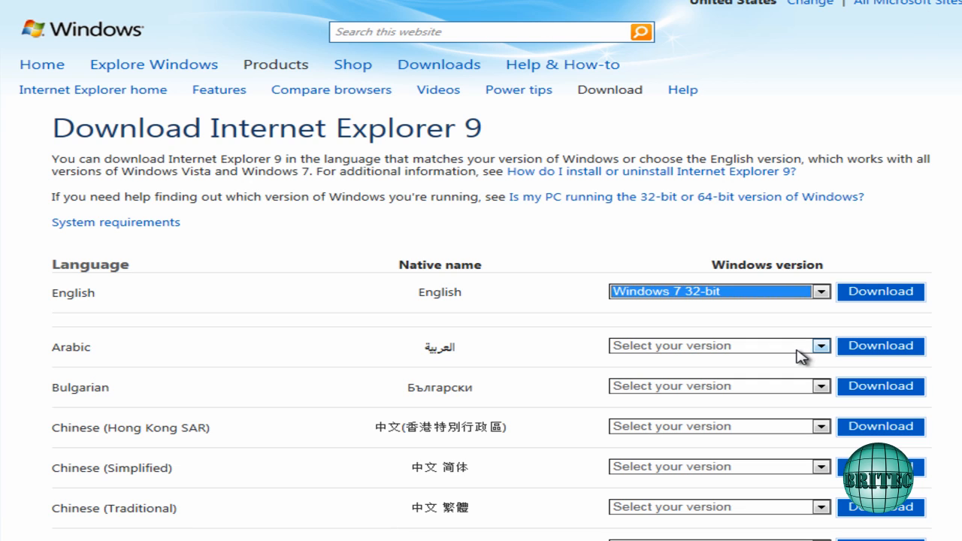
mouse_move(178, 393)
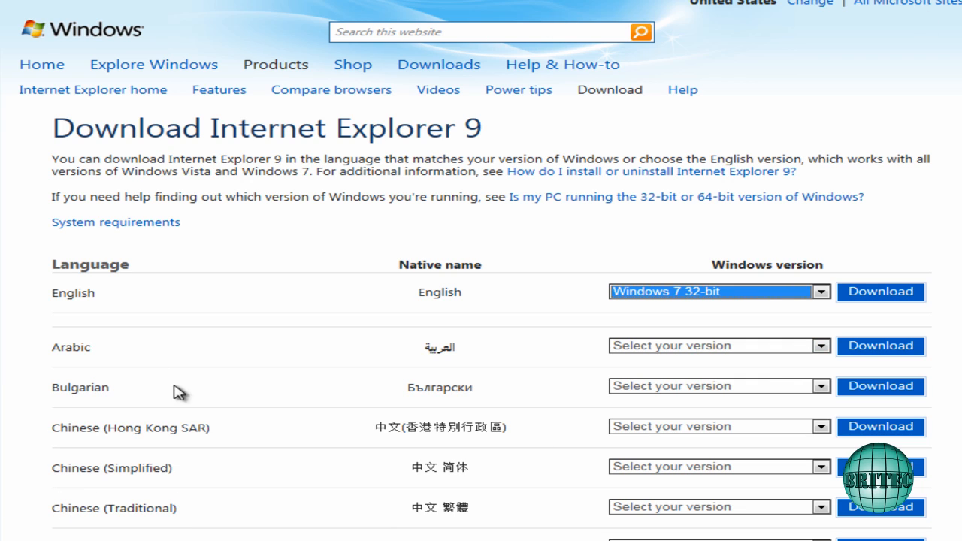
mouse_move(126, 448)
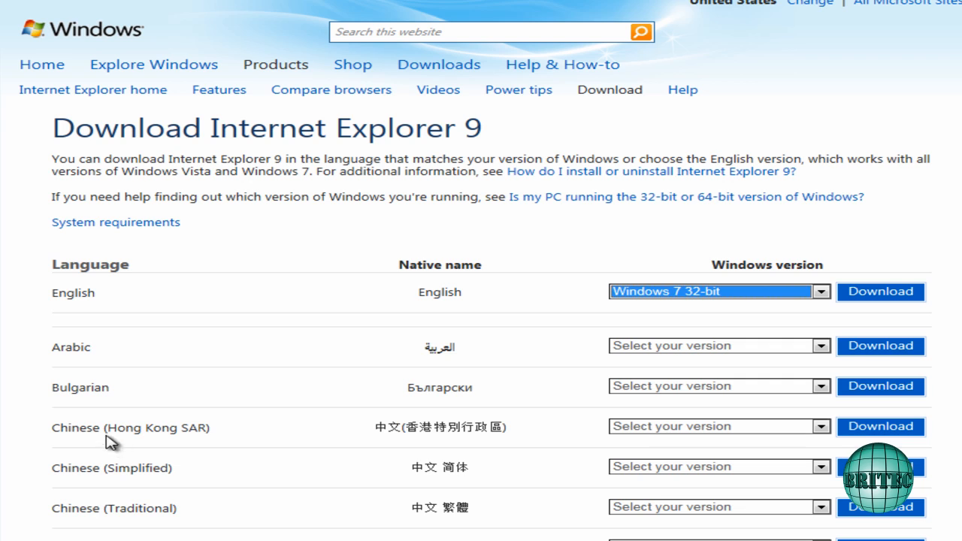
mouse_move(524, 350)
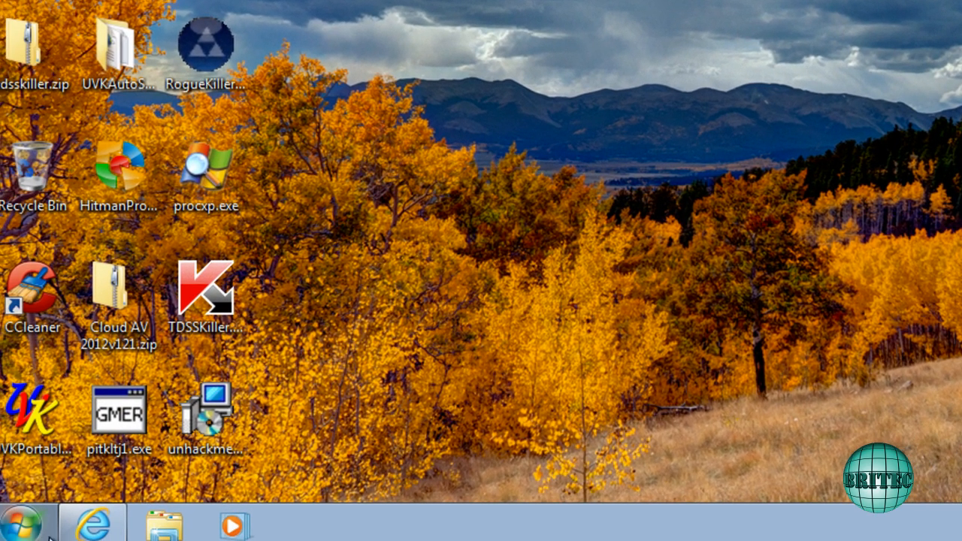
mouse_move(32, 519)
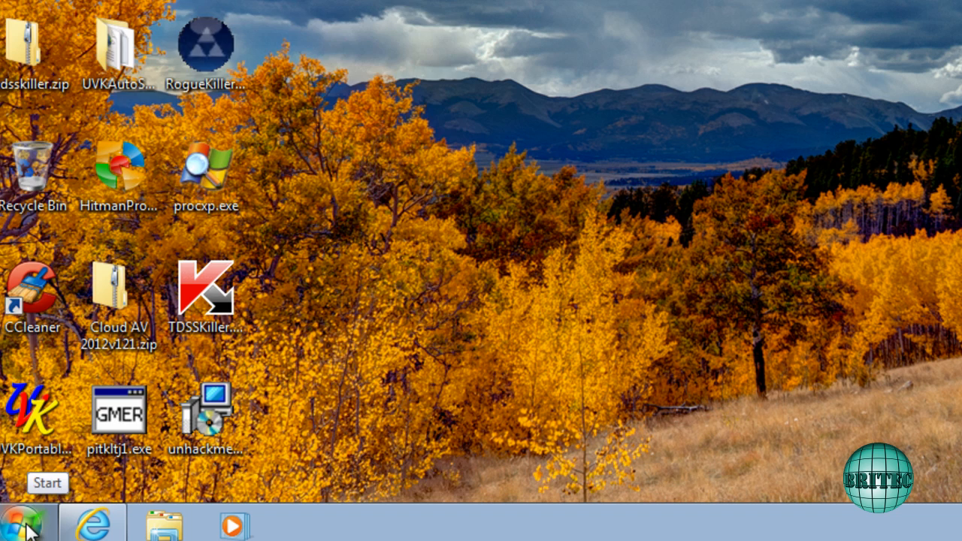
- Open Control Panel from Start and switch View by to Category, then Small icons
click(30, 530)
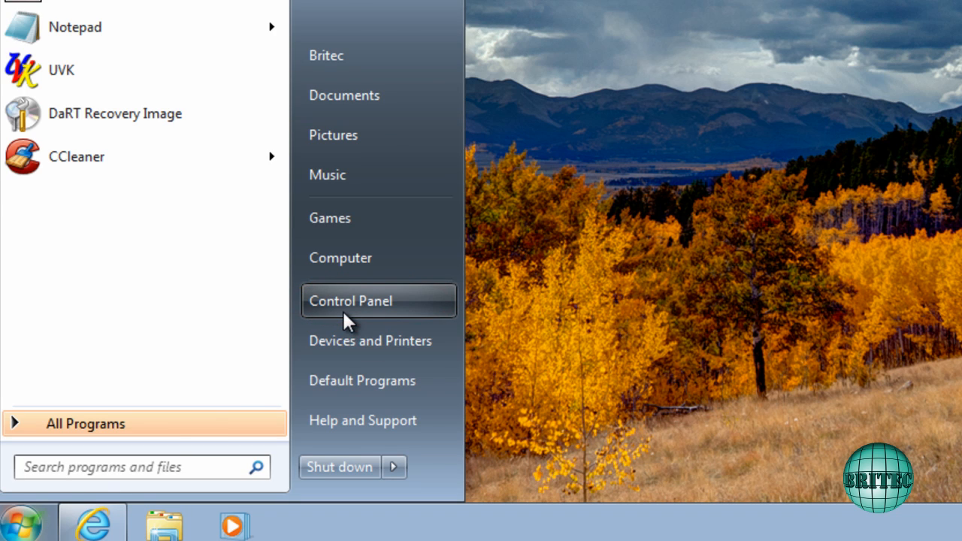
click(350, 300)
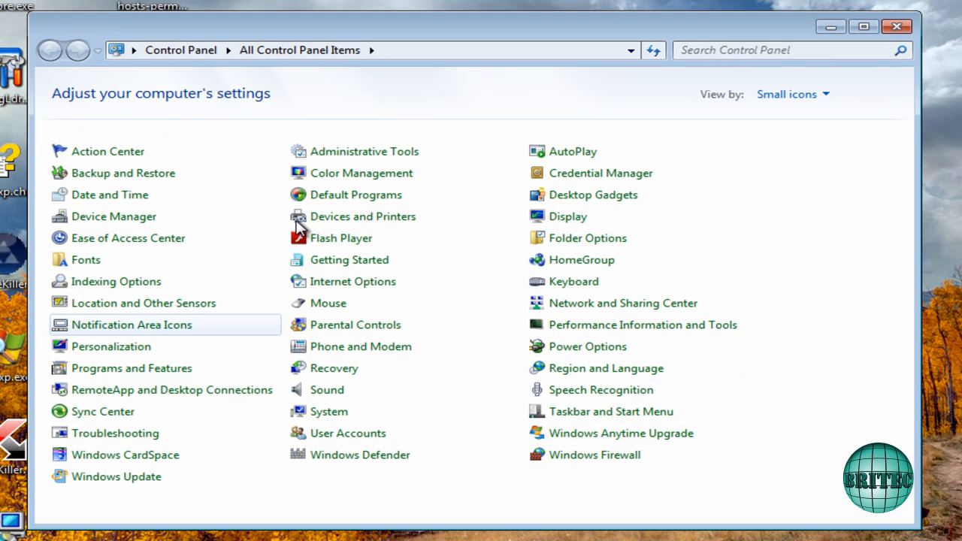
click(819, 94)
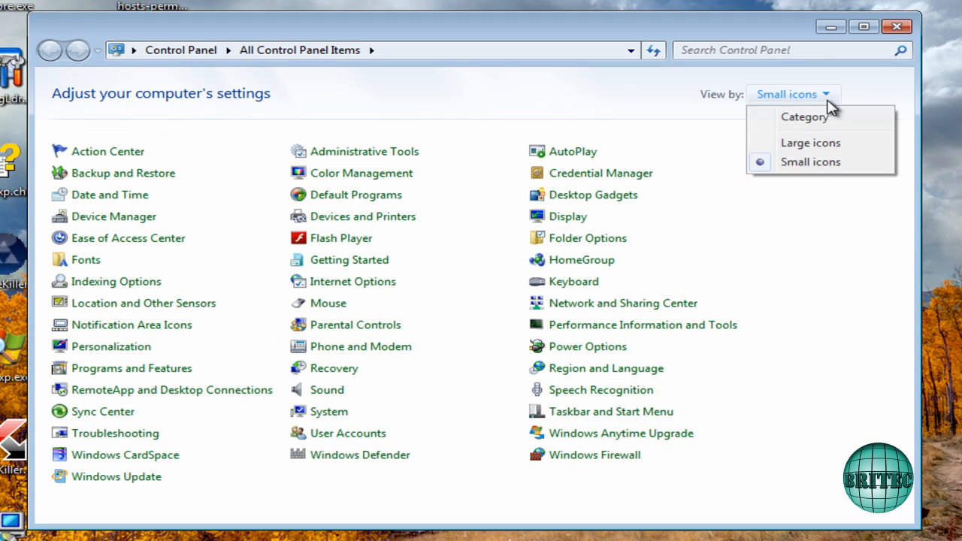
click(804, 117)
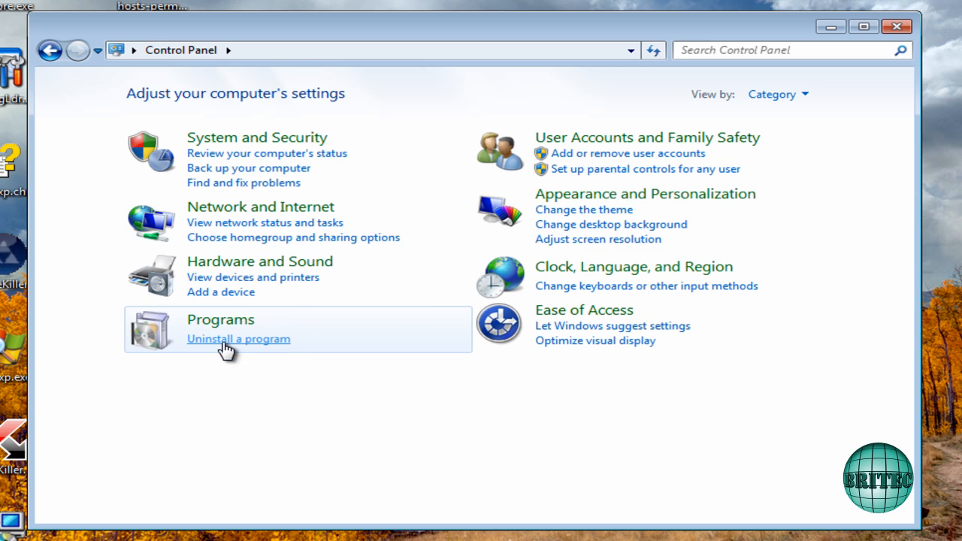
click(778, 94)
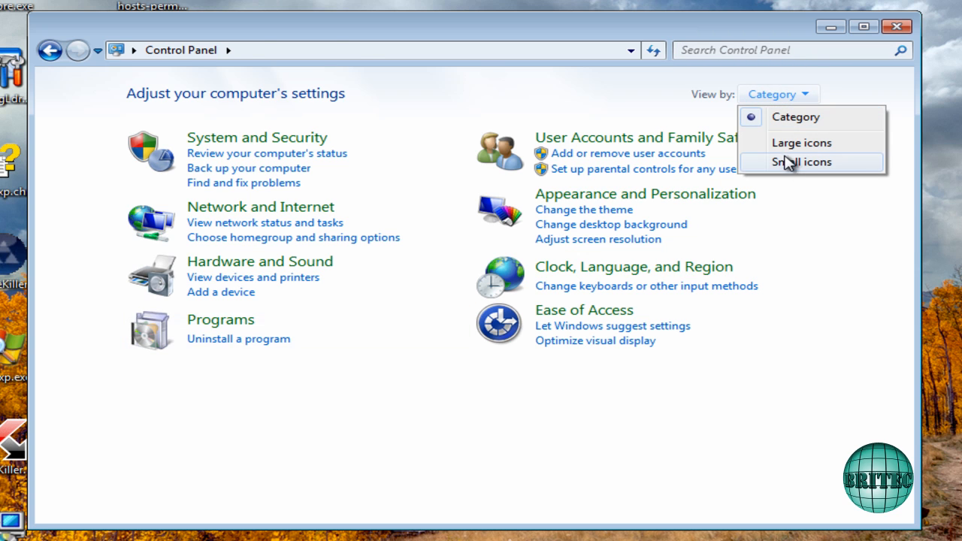
click(802, 163)
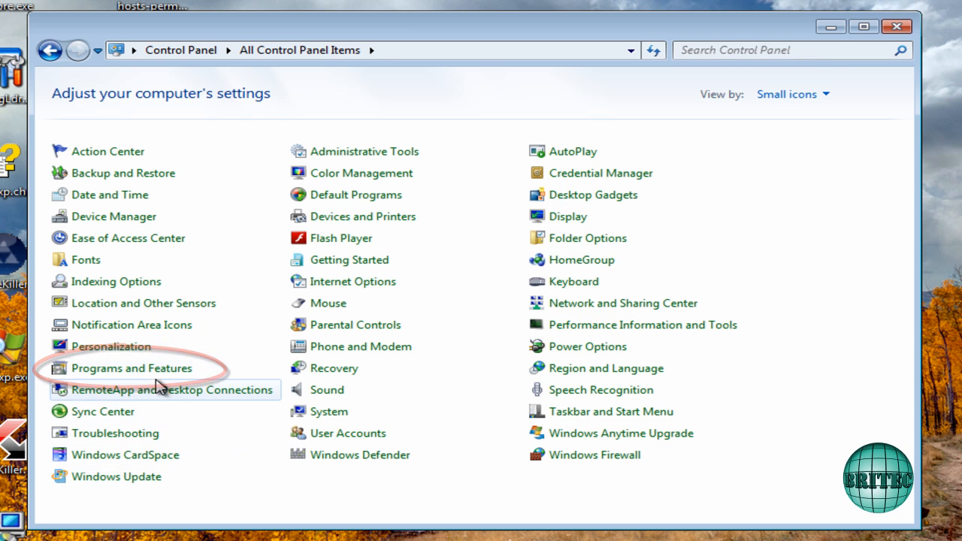
mouse_move(131, 379)
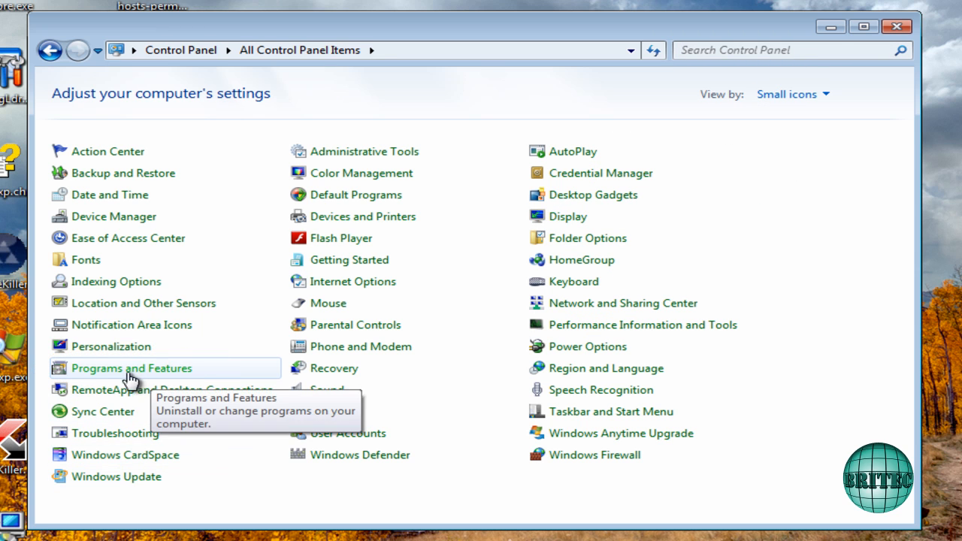
- Open Programs and Features to list the 8 installed programs totalling 67.2 MB
click(131, 368)
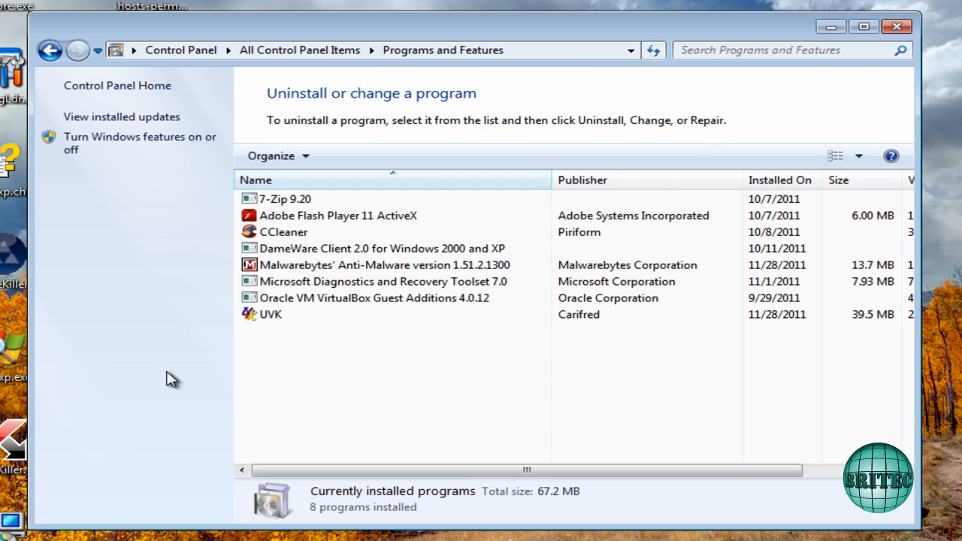
mouse_move(458, 435)
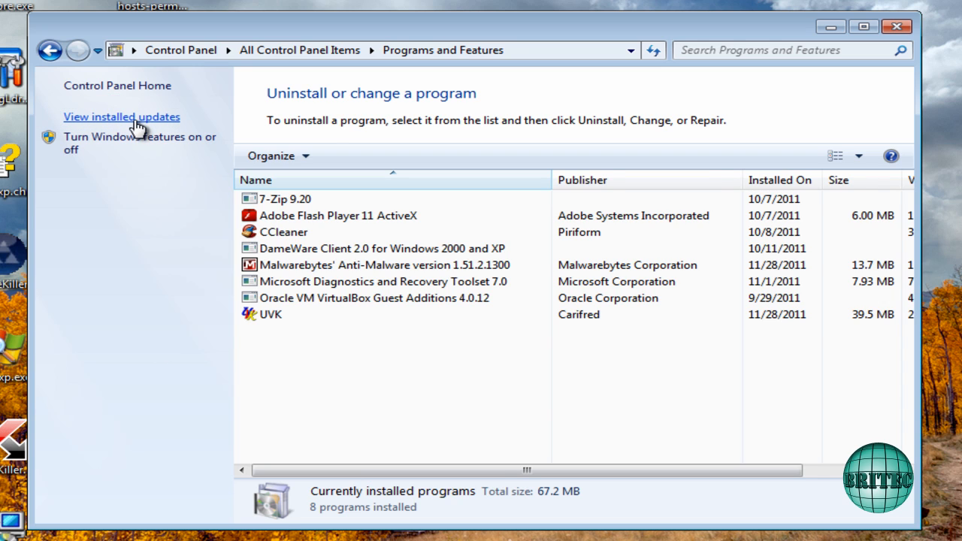
- Show the installed updates and select the Windows Internet Explorer 9 update
click(121, 116)
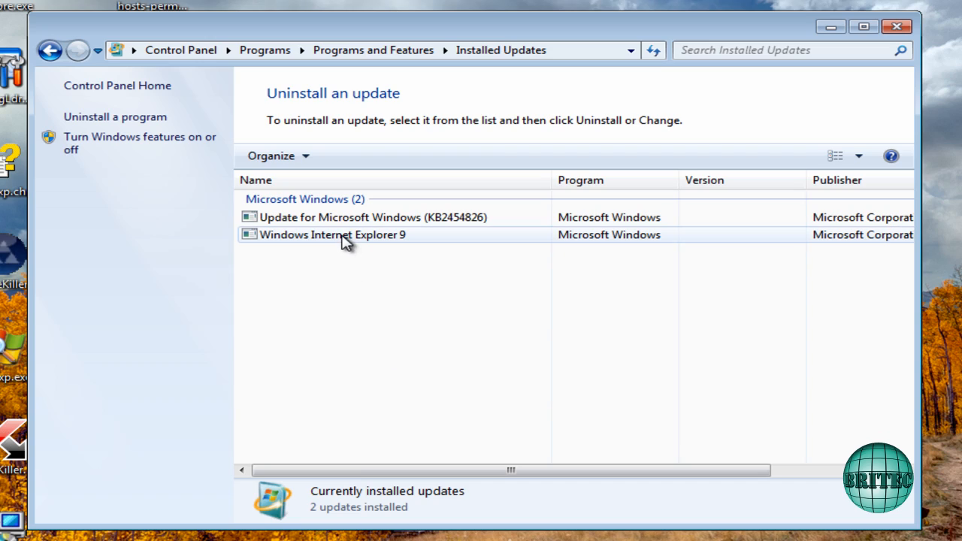
mouse_move(310, 239)
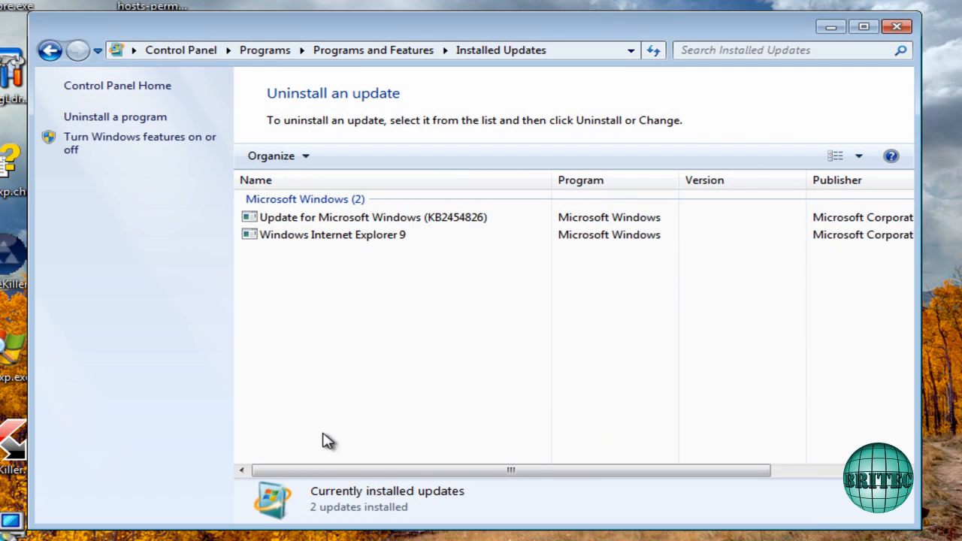
mouse_move(344, 303)
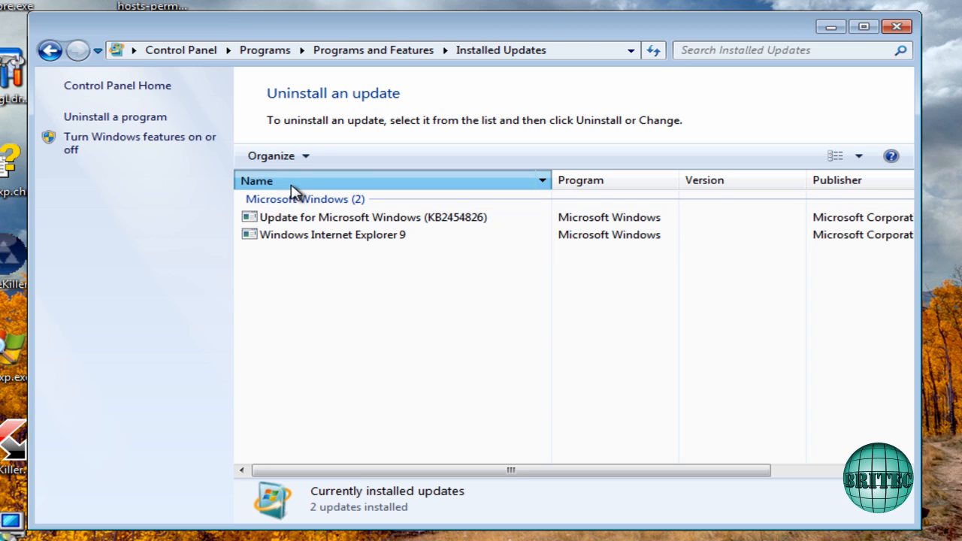
click(257, 179)
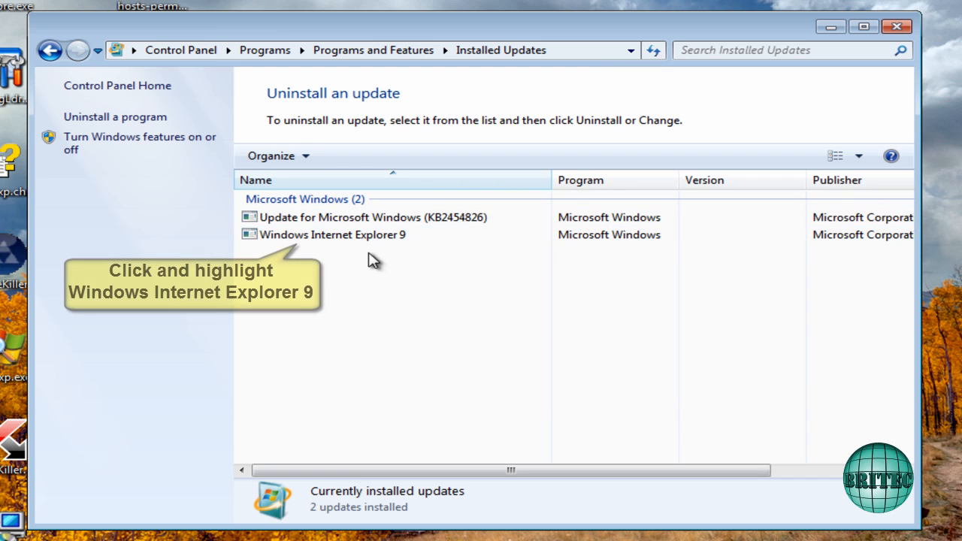
click(331, 234)
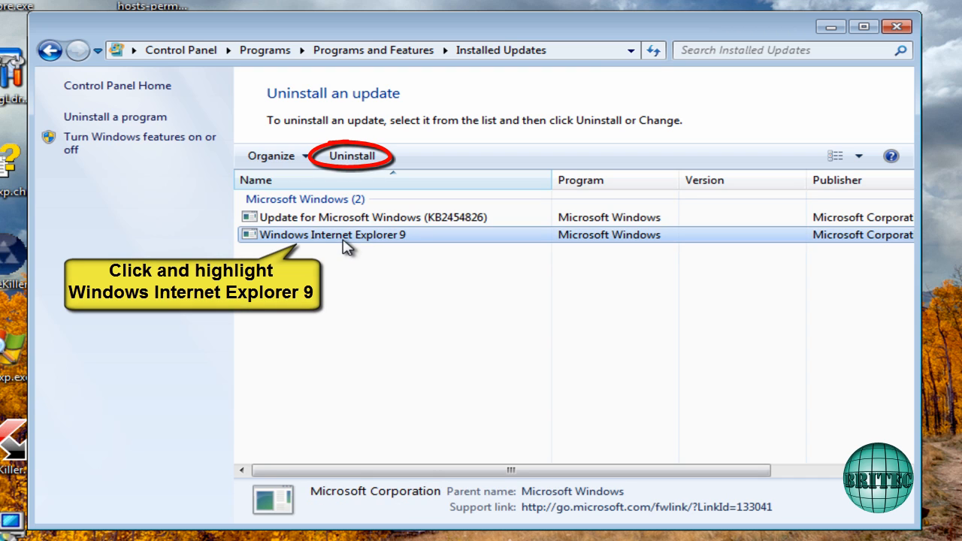
mouse_move(349, 155)
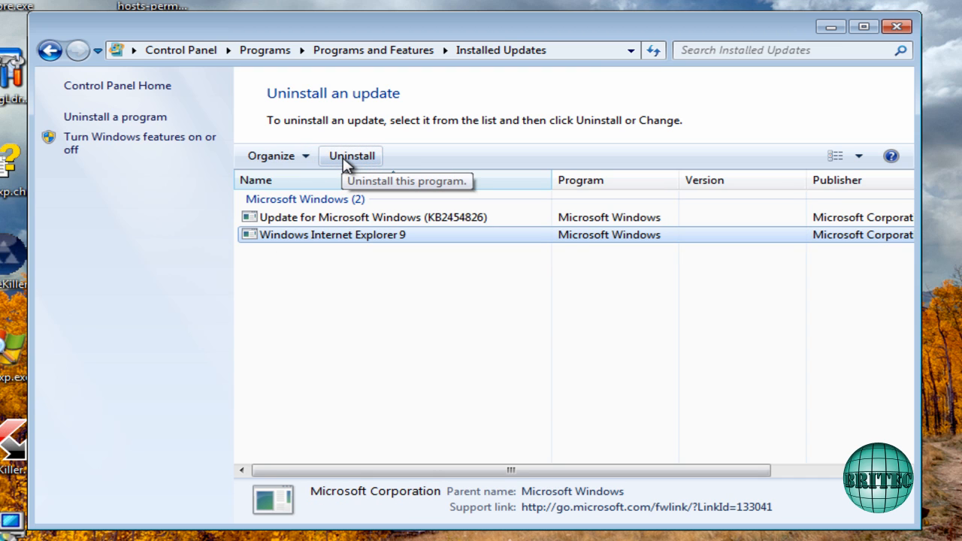
mouse_move(256, 197)
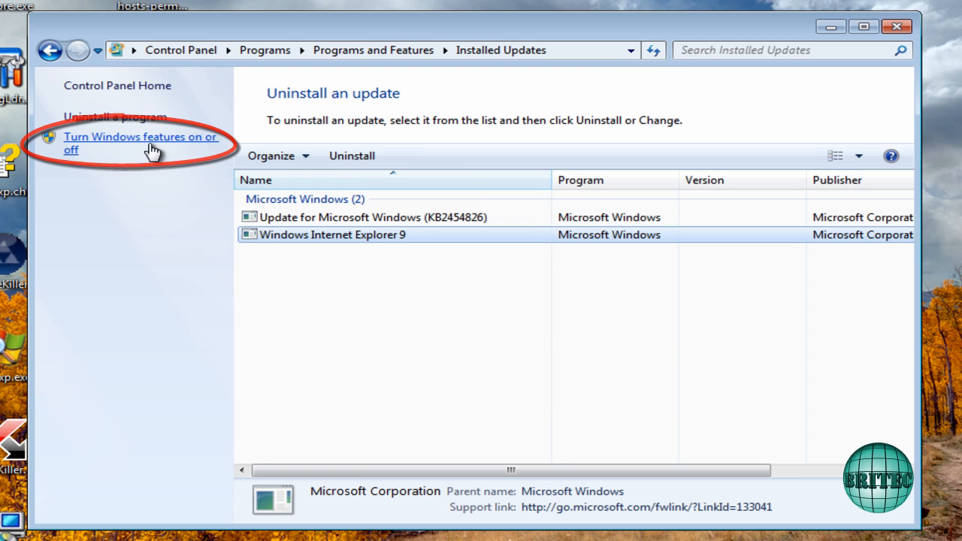
- Open Windows Features, scroll through the list, and close it without changes
click(141, 143)
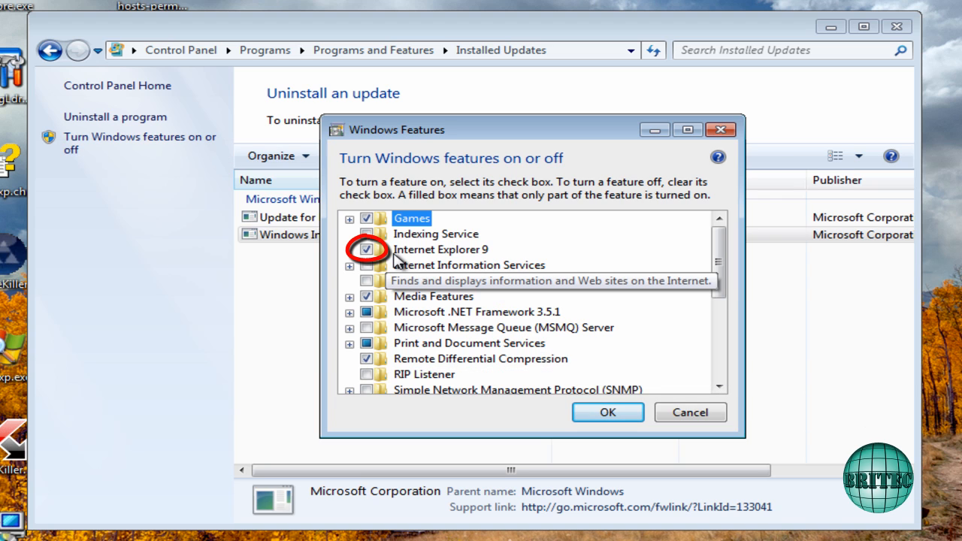
click(366, 248)
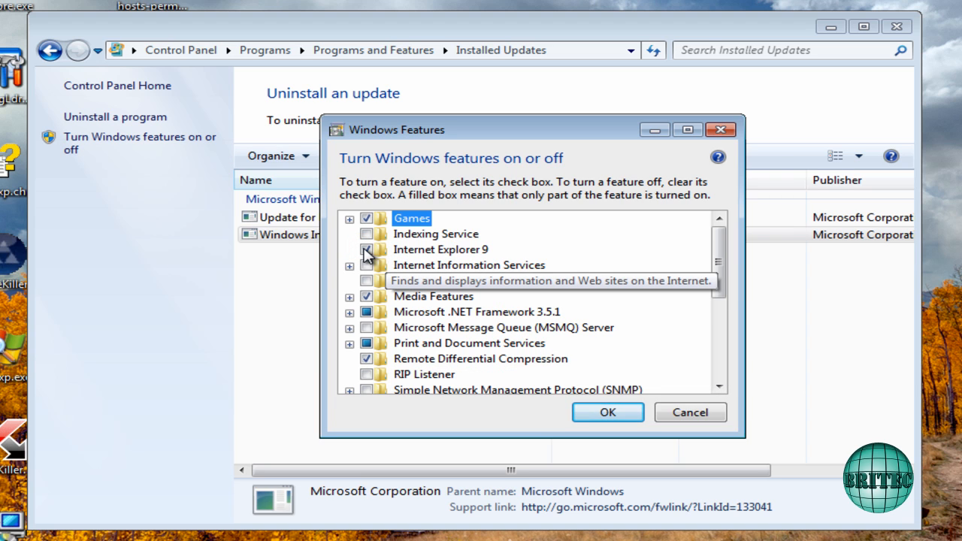
scroll(down, 3)
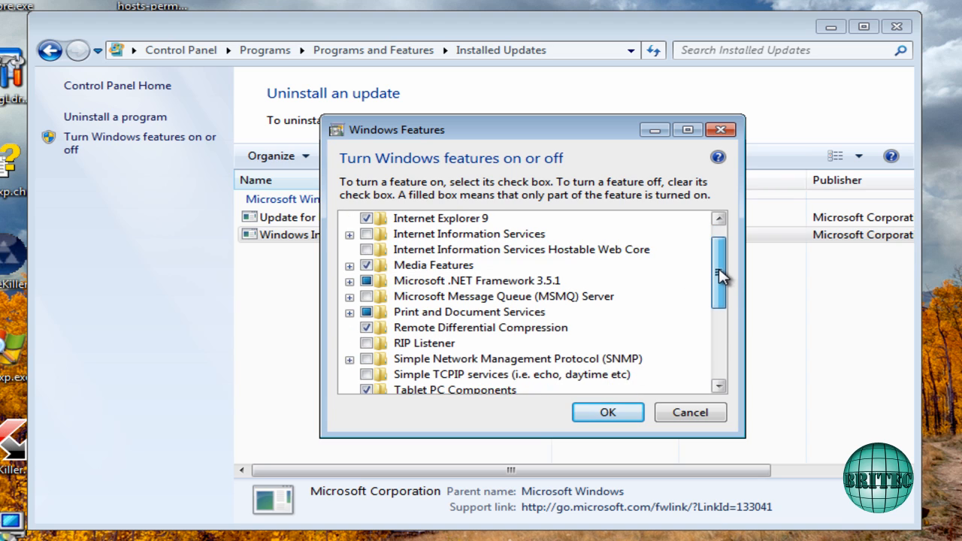
scroll(down, 3)
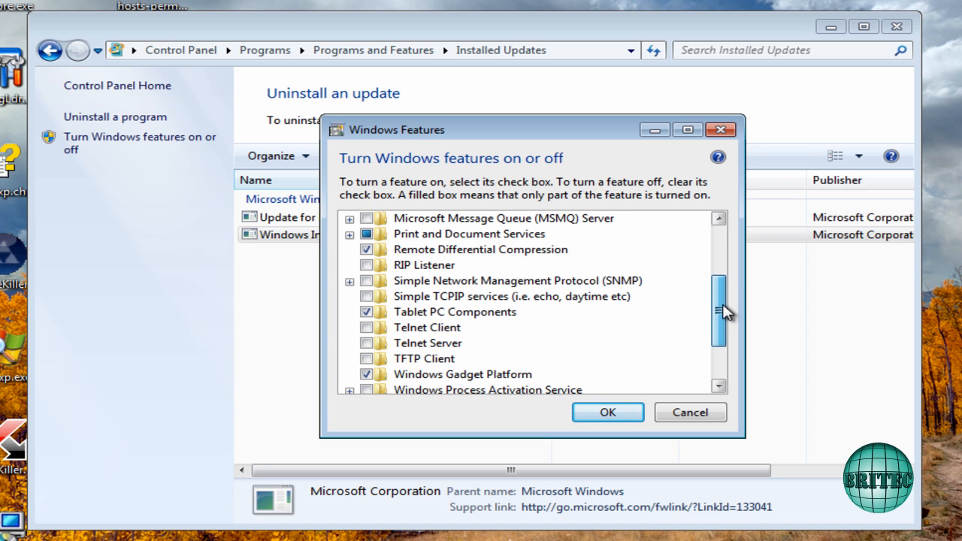
mouse_move(419, 331)
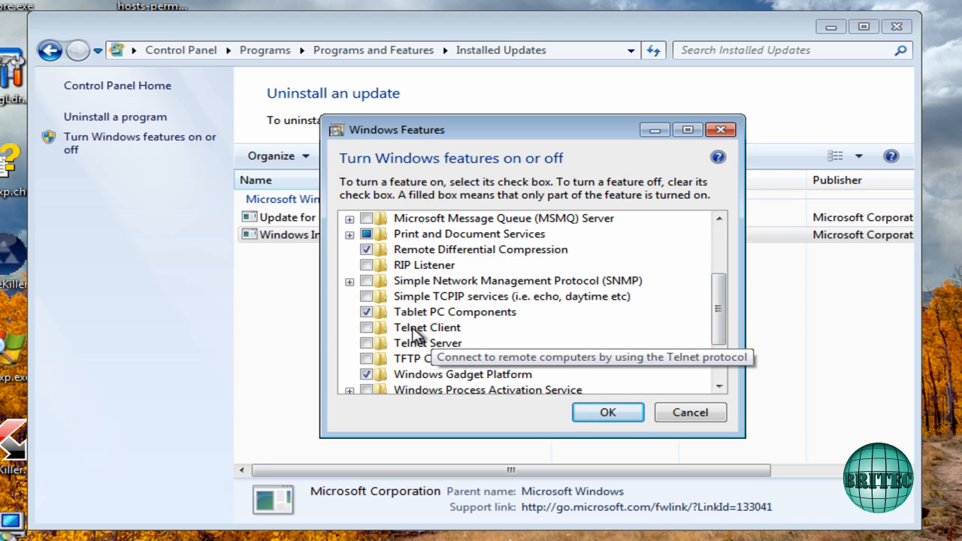
mouse_move(706, 322)
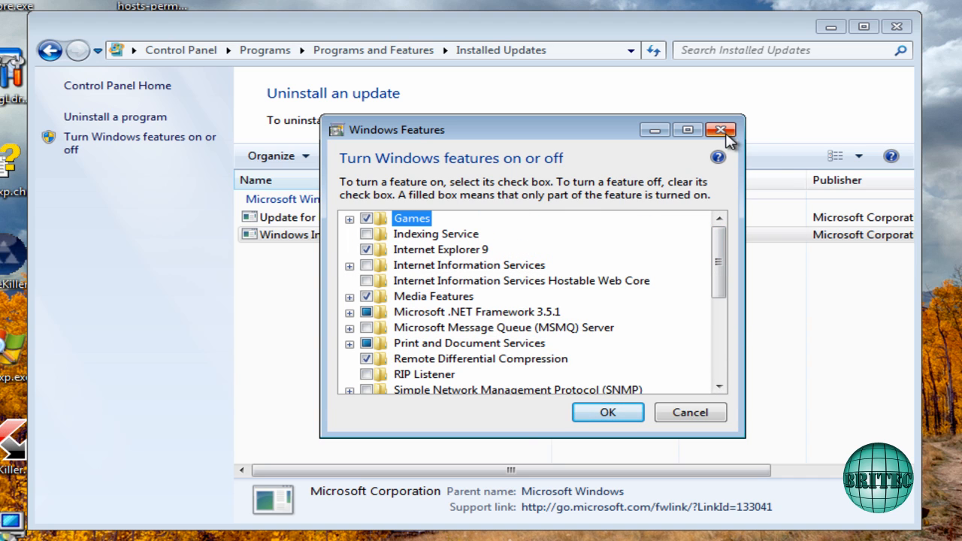
click(719, 130)
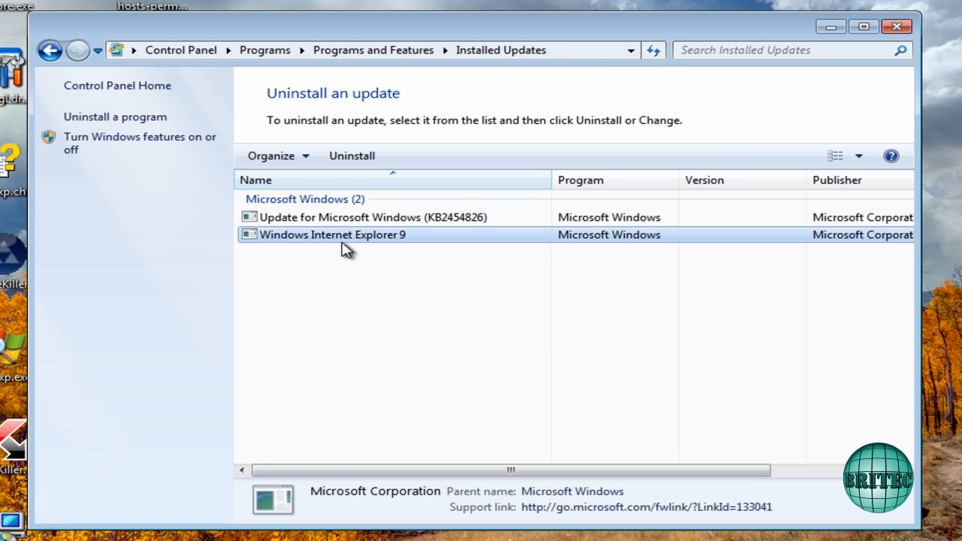
- Uninstall the Windows Internet Explorer 9 update and confirm the removal with Yes
click(352, 155)
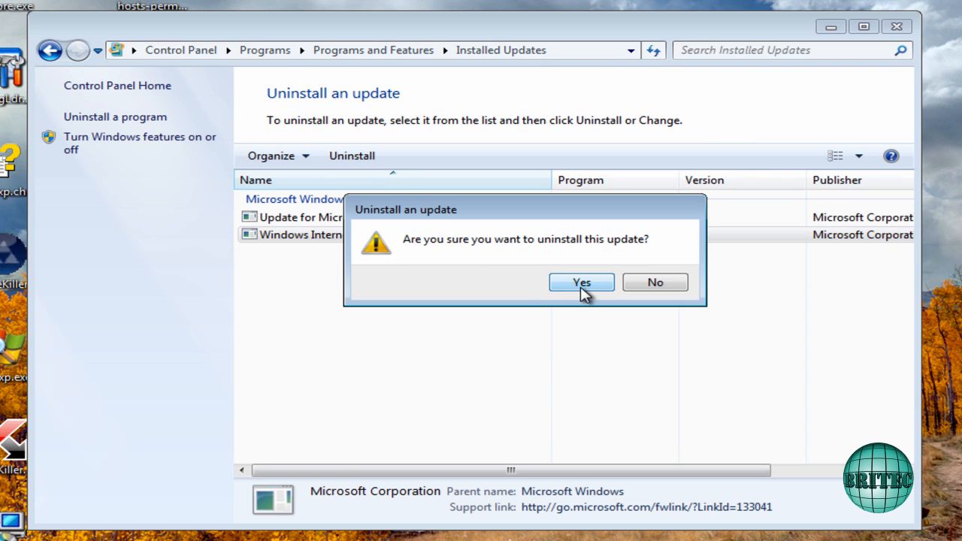
click(581, 282)
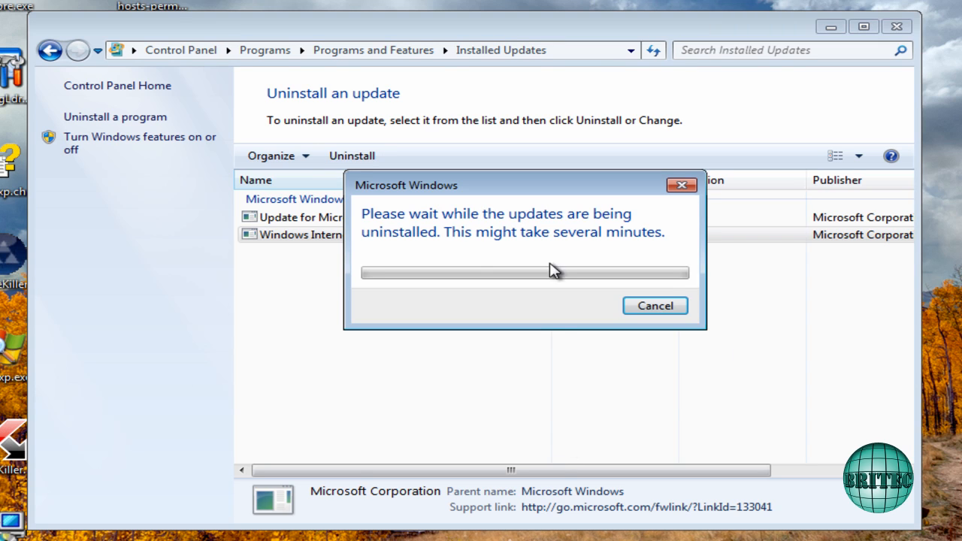
mouse_move(715, 425)
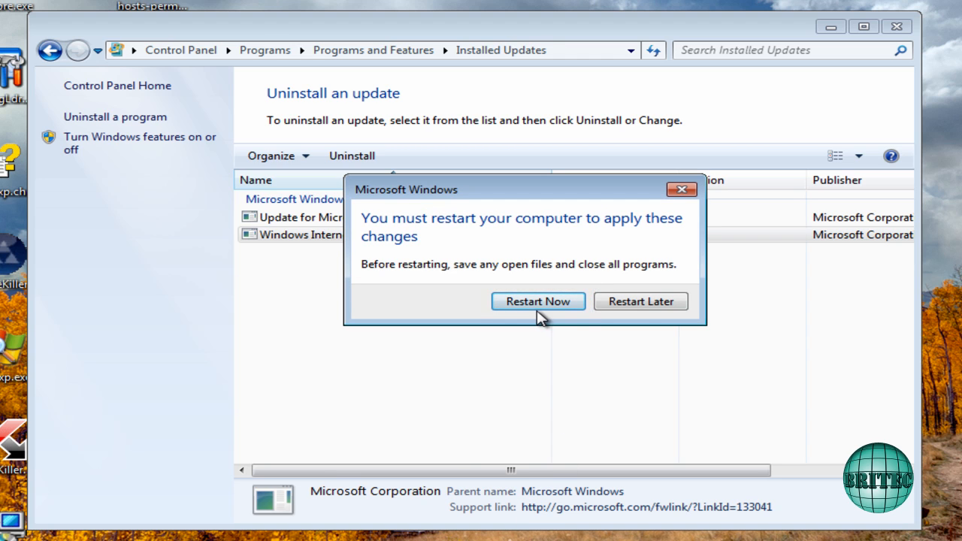
- Restart the computer now to complete the Internet Explorer 9 removal
click(640, 302)
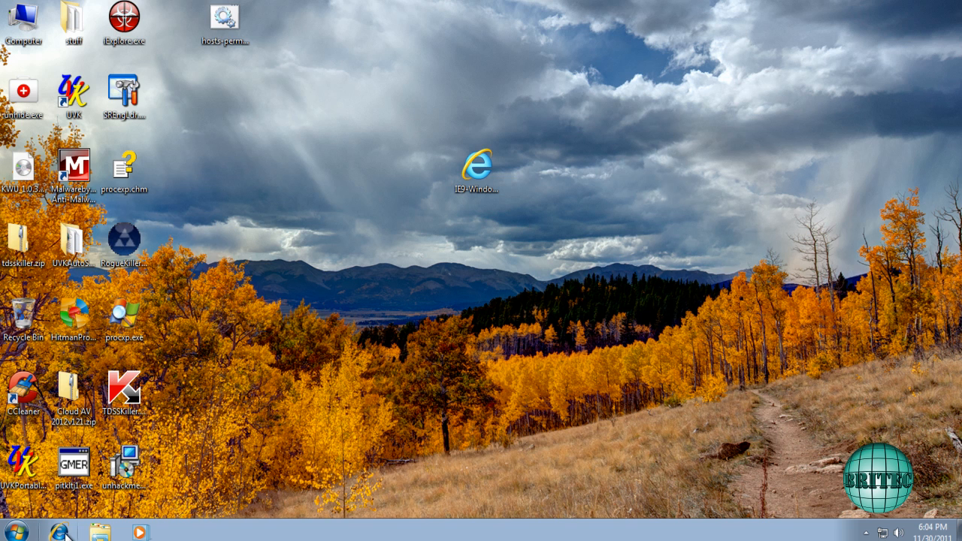
- Launch Internet Explorer and confirm About Internet Explorer shows version 8.0.7600.16385
double_click(479, 167)
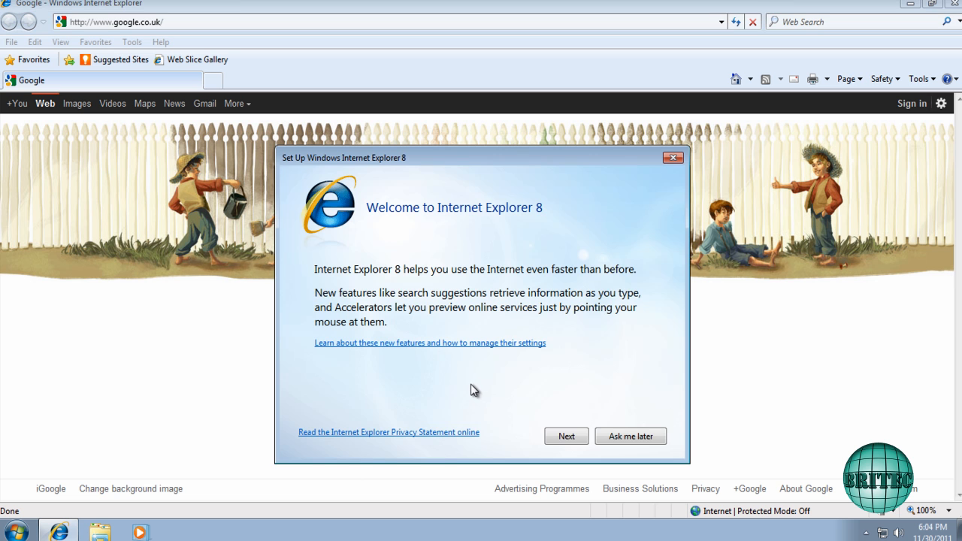
mouse_move(611, 250)
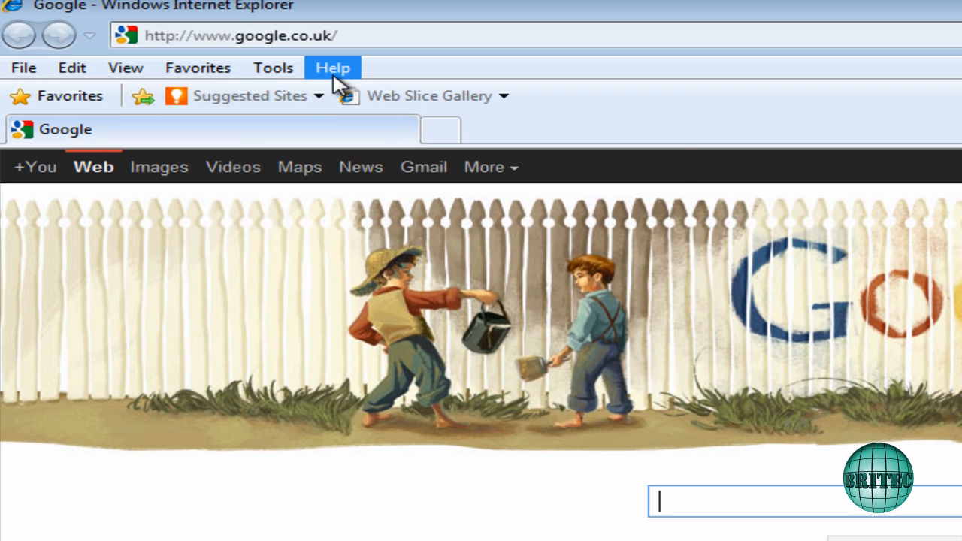
click(329, 67)
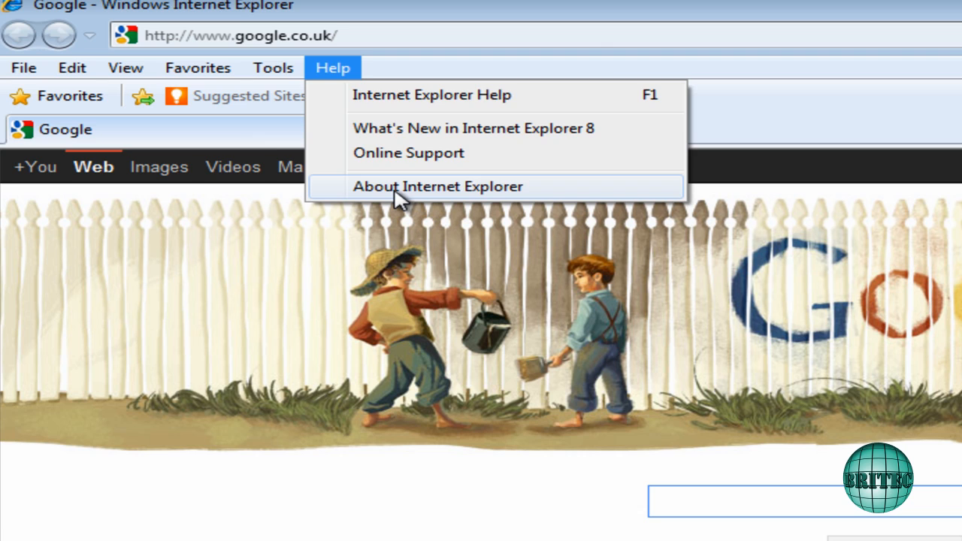
click(431, 186)
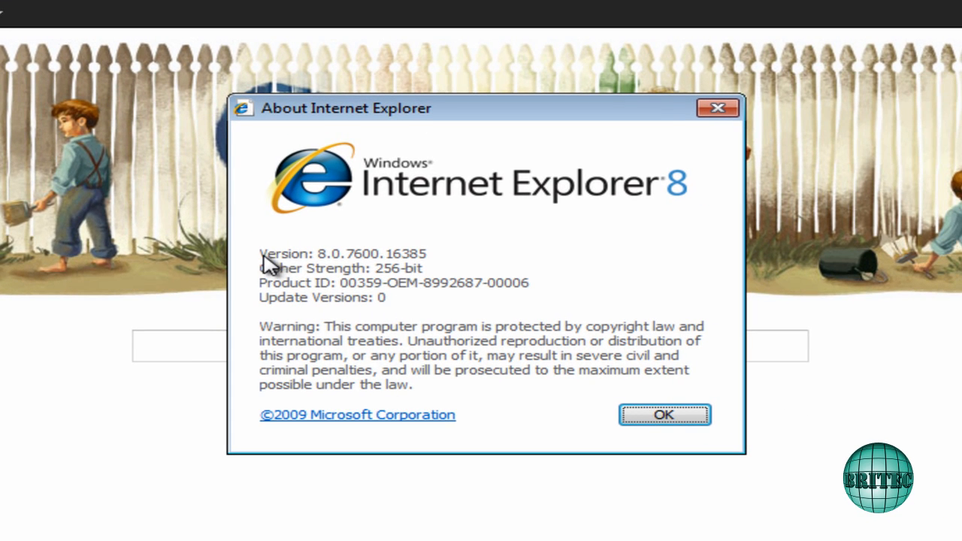
mouse_move(349, 272)
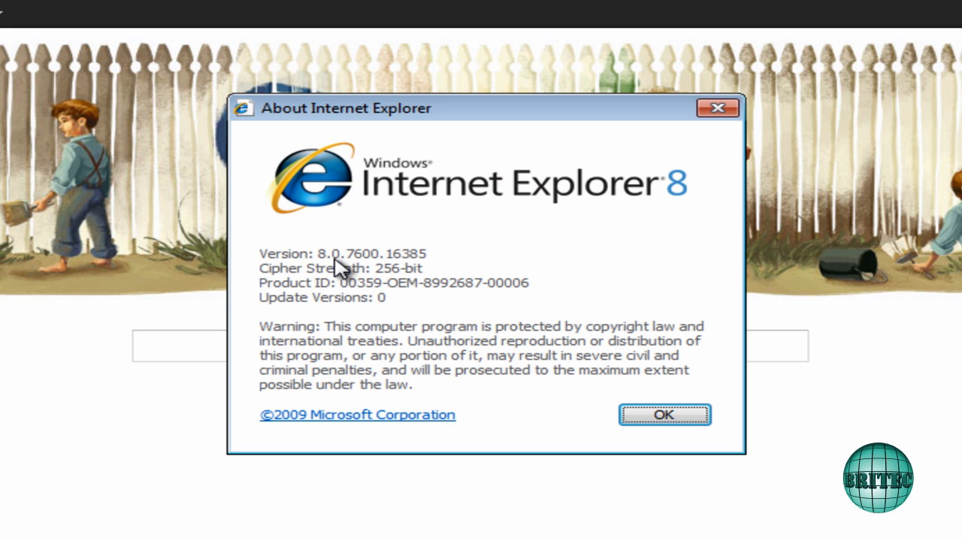
mouse_move(332, 272)
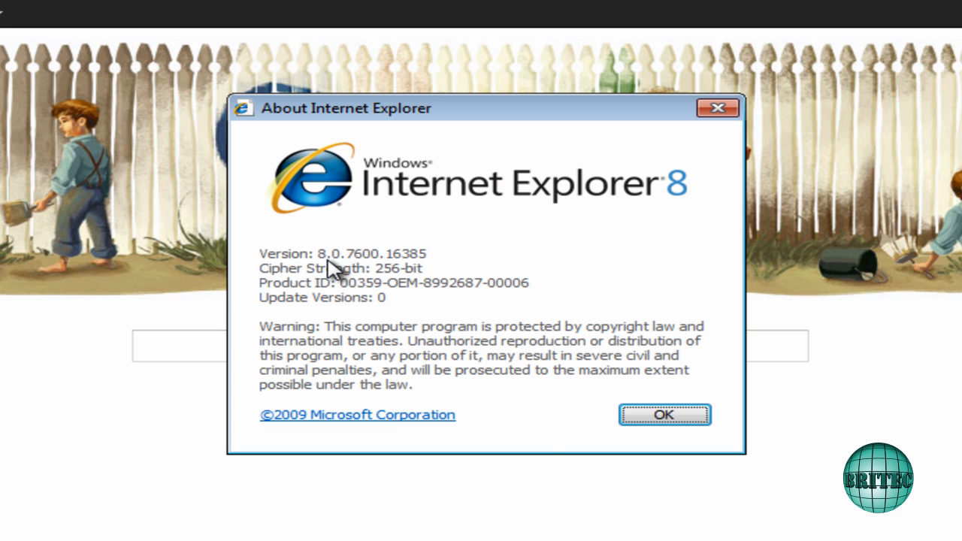
click(666, 415)
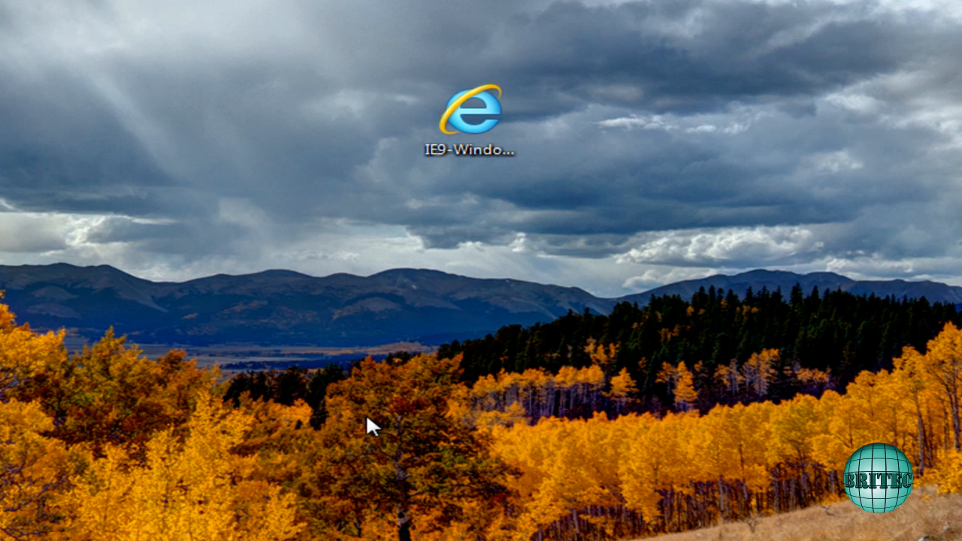
mouse_move(485, 239)
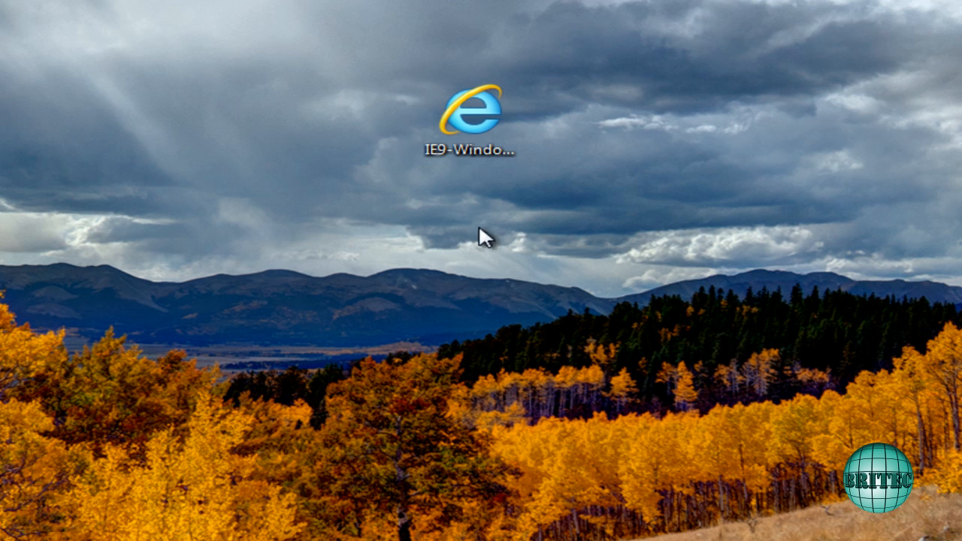
- Run the Internet Explorer 9 installer from the desktop, allow it, and install
double_click(475, 113)
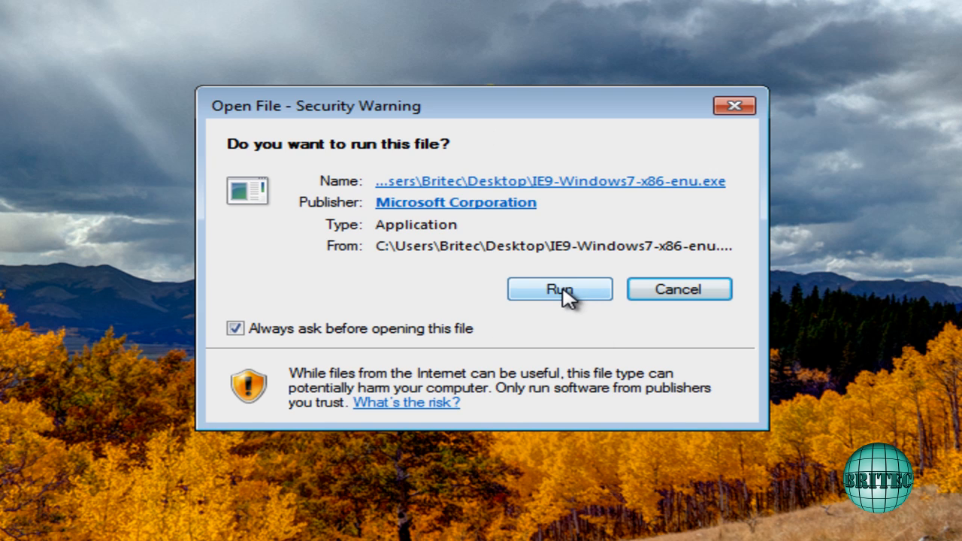
click(560, 289)
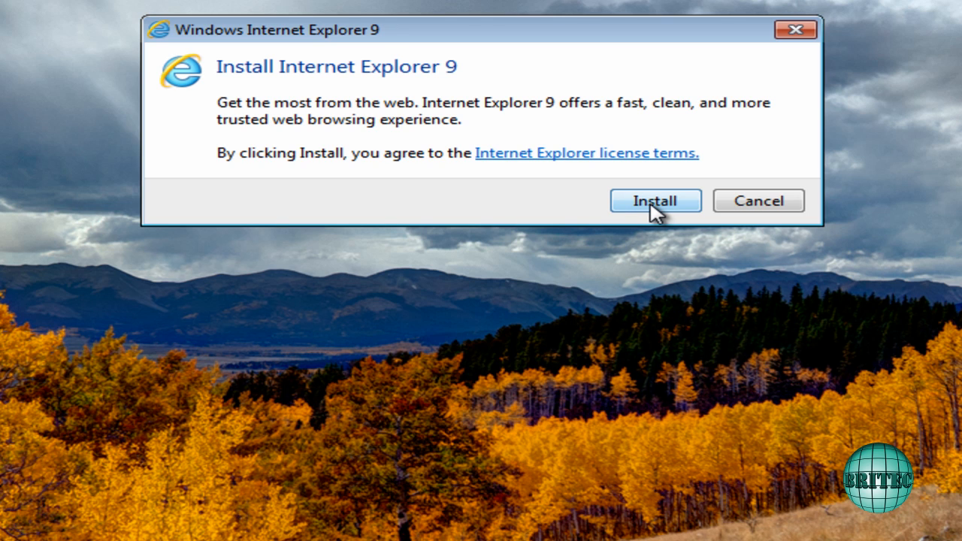
click(655, 201)
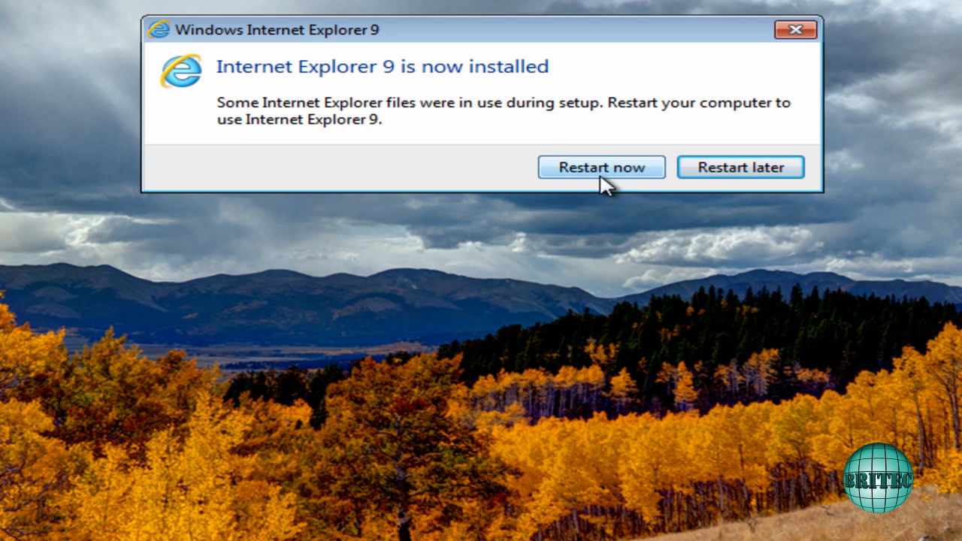
click(601, 166)
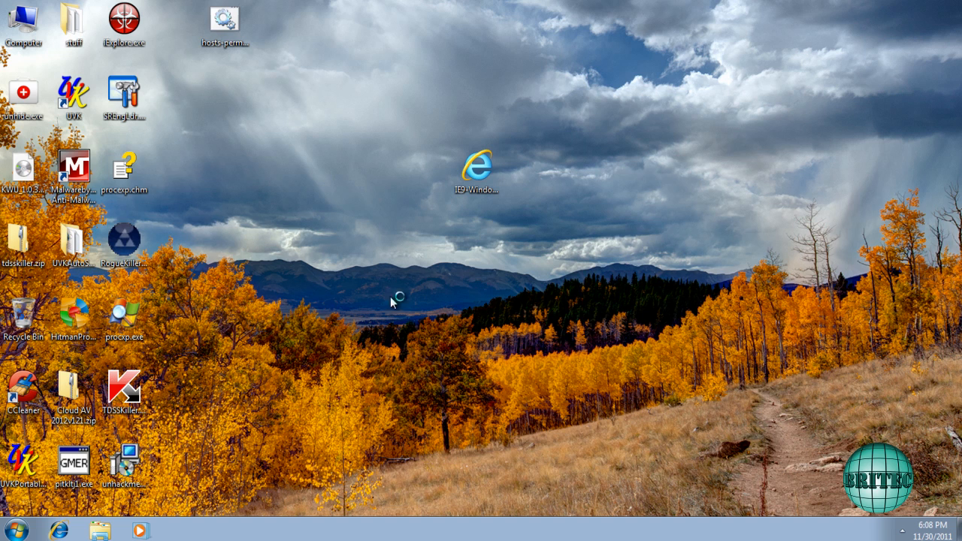
mouse_move(60, 537)
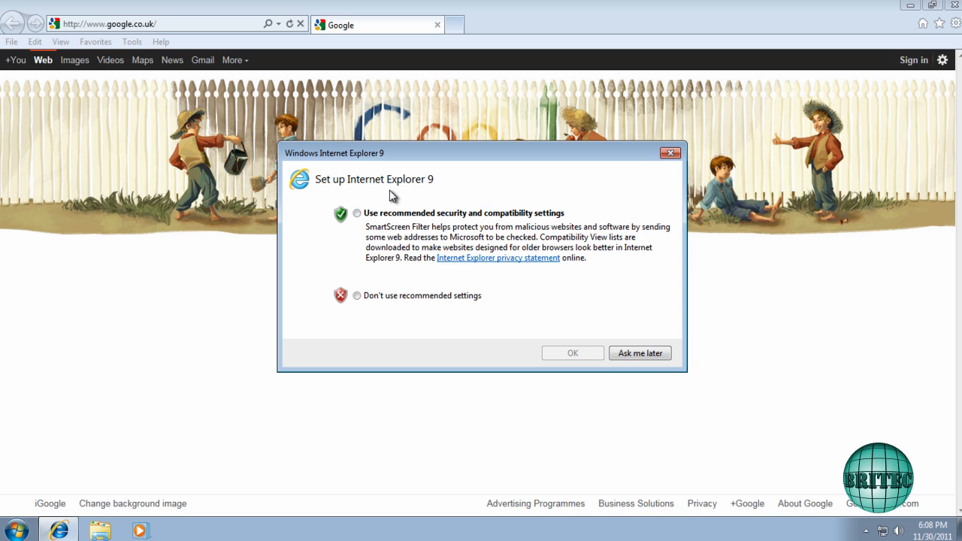
mouse_move(536, 190)
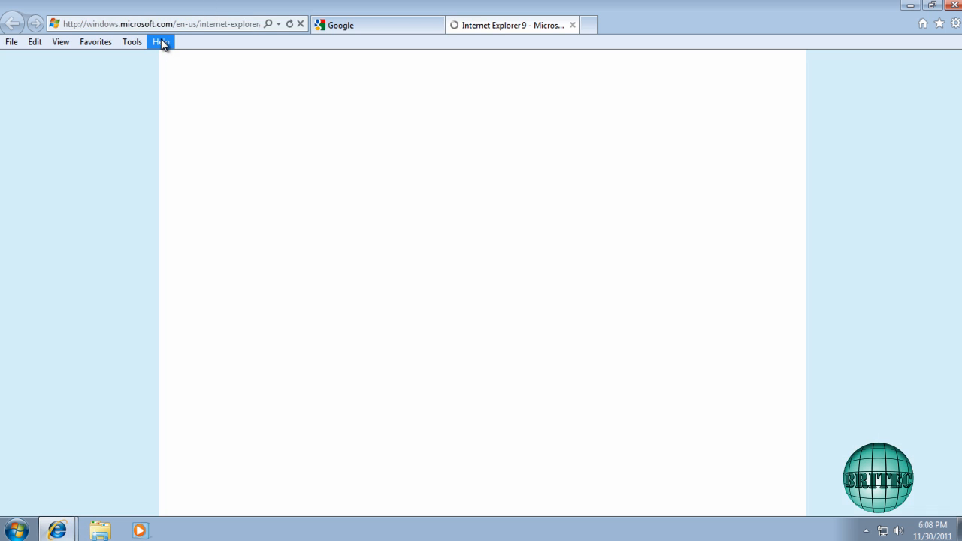
- Confirm About Internet Explorer shows version 9.0.8112.16421, then minimize the browser
click(160, 41)
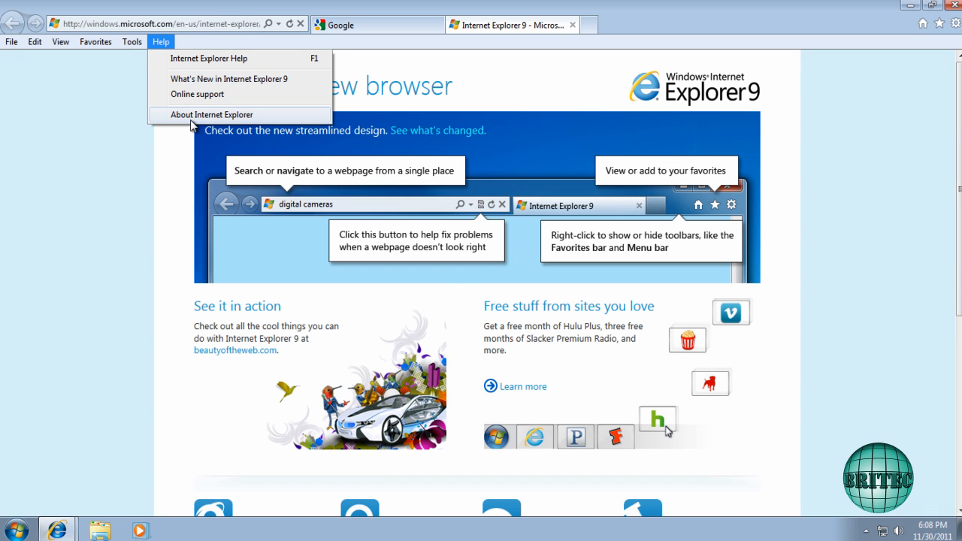
click(212, 114)
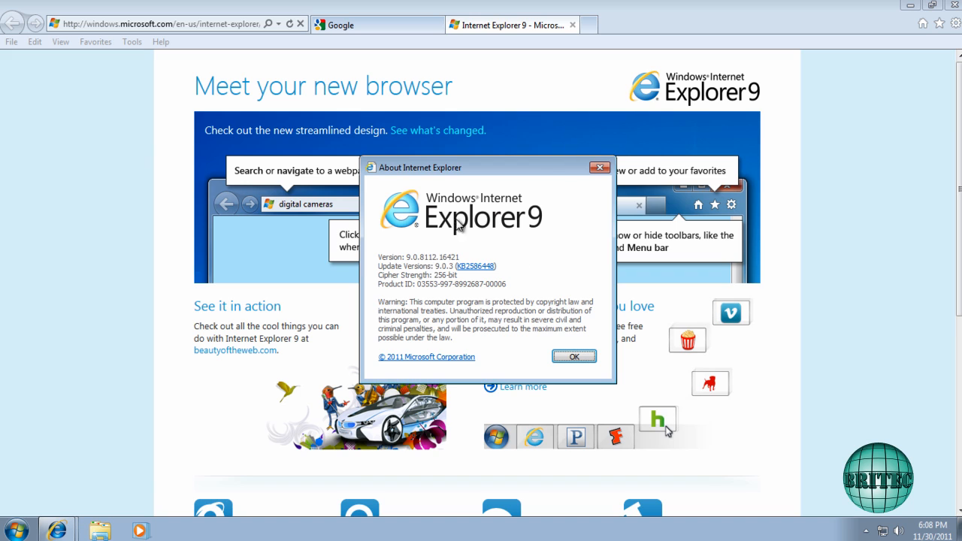
click(573, 357)
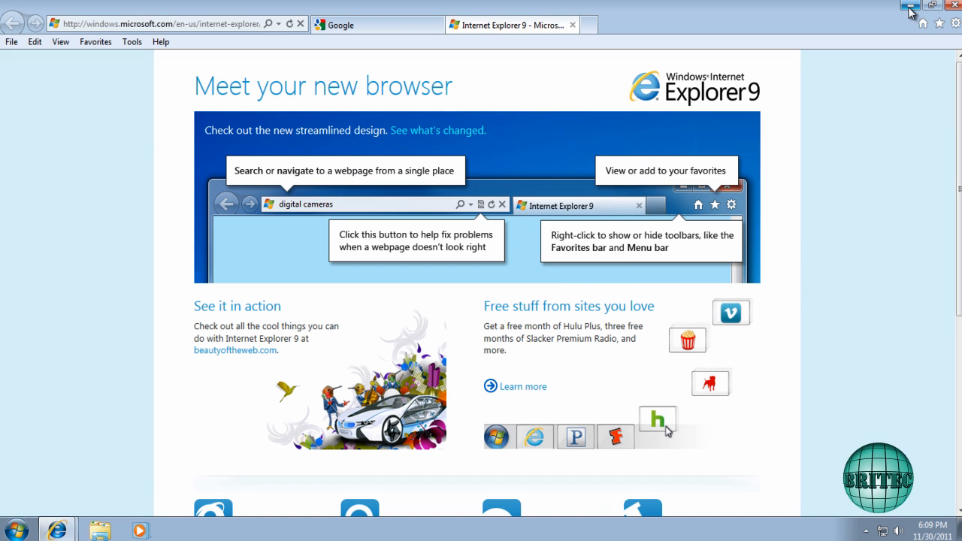
click(908, 6)
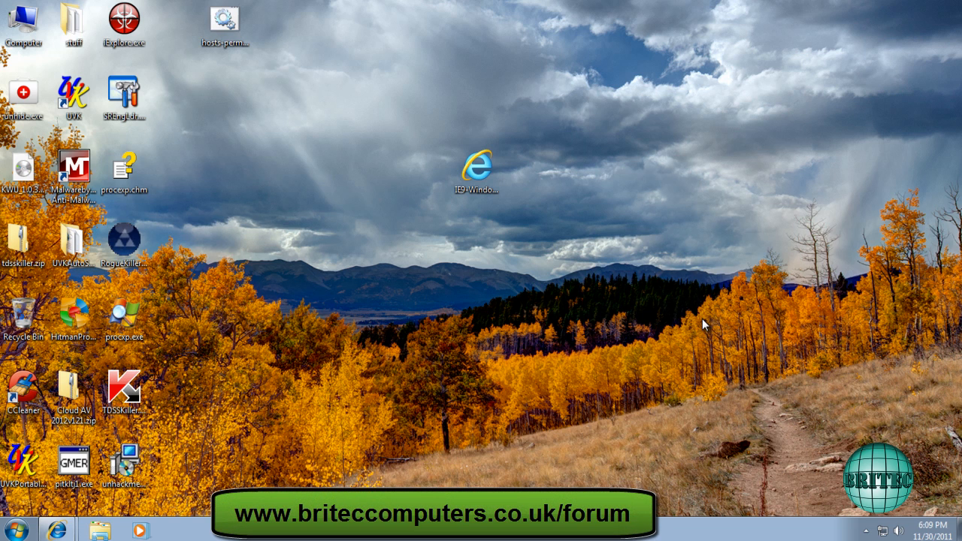